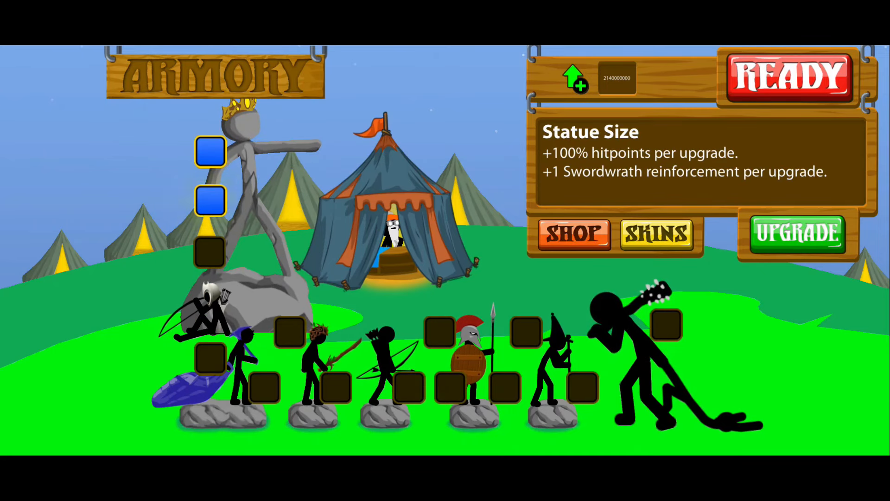
Upgrade Castle Archidon in the Armory and continue to the campaign map despite spare points
click(211, 250)
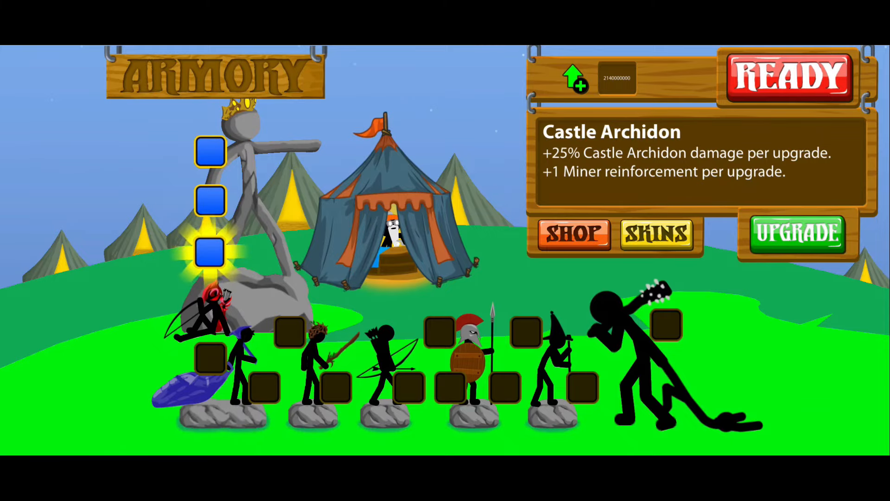
click(211, 254)
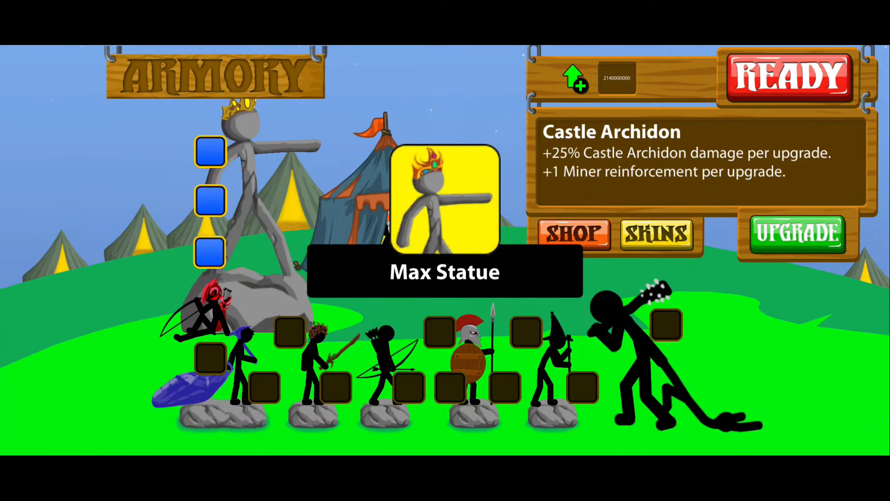
click(789, 78)
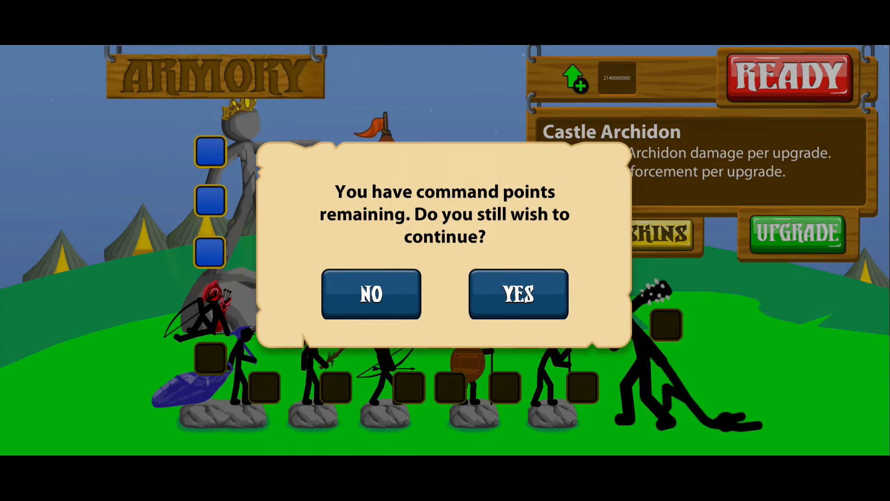
click(517, 295)
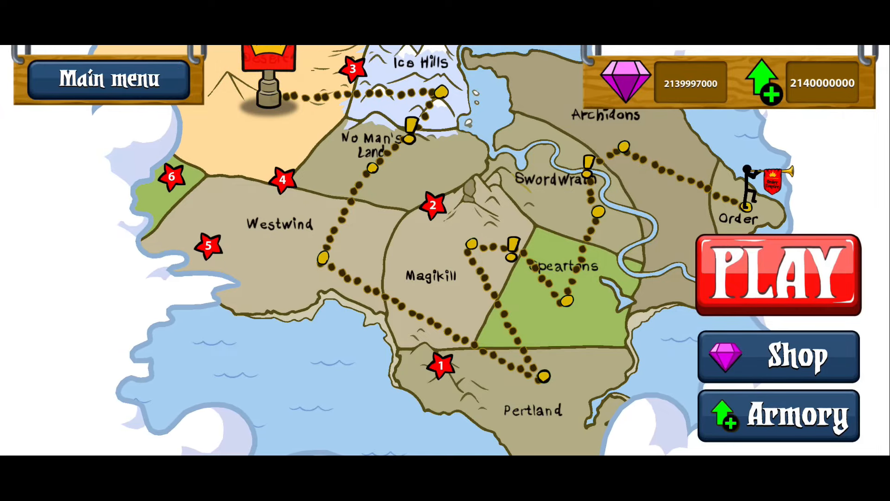
click(779, 357)
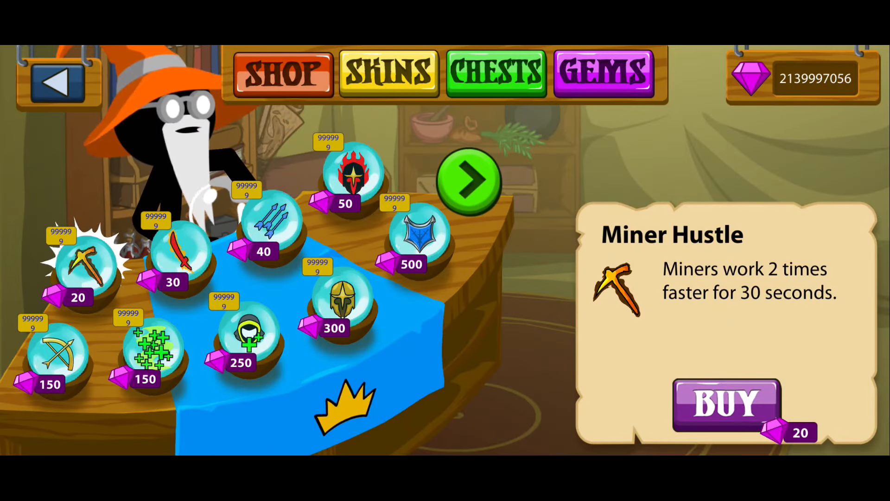
click(468, 182)
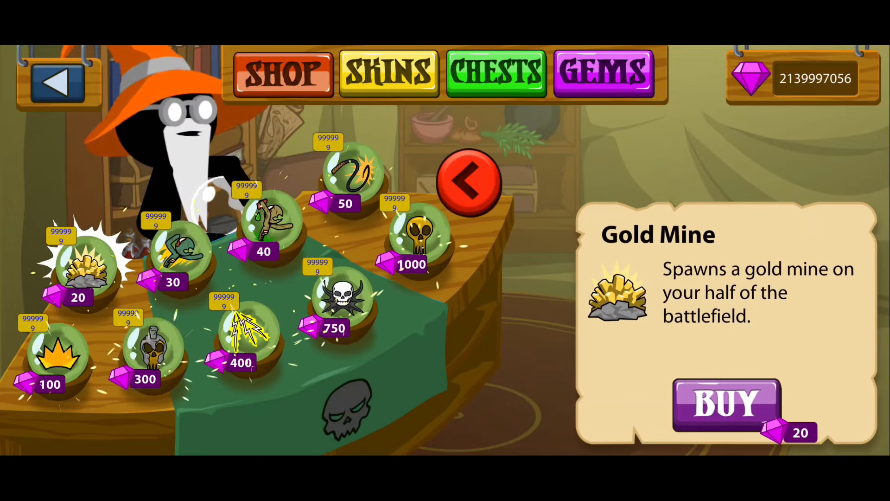
click(469, 182)
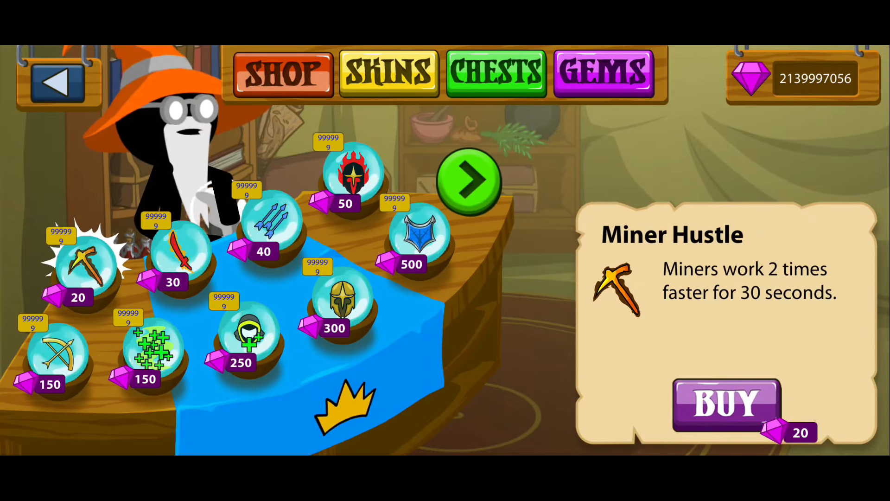
click(469, 181)
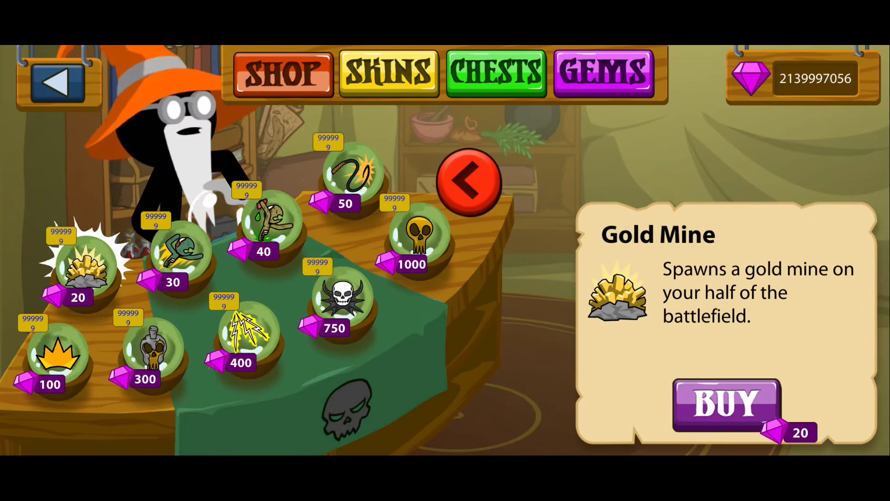
click(467, 182)
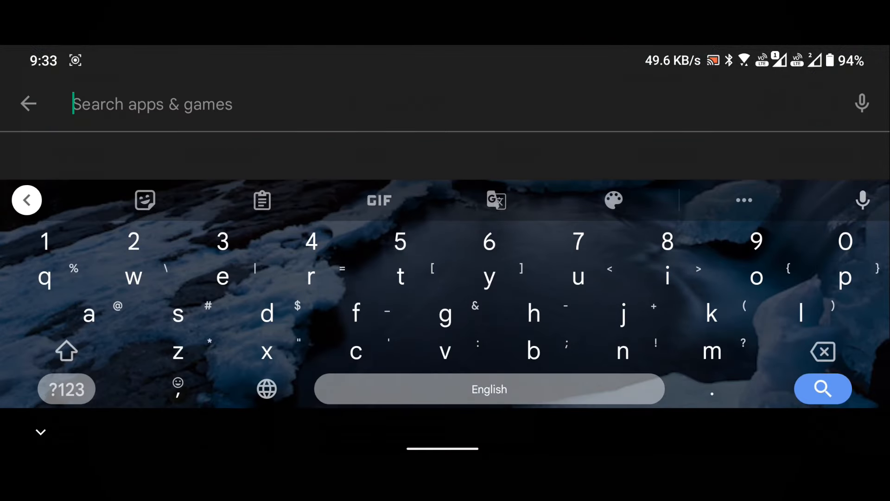
Search the Play Store for 'zarchiver' and start installing ZArchiver
text(zarchiver)
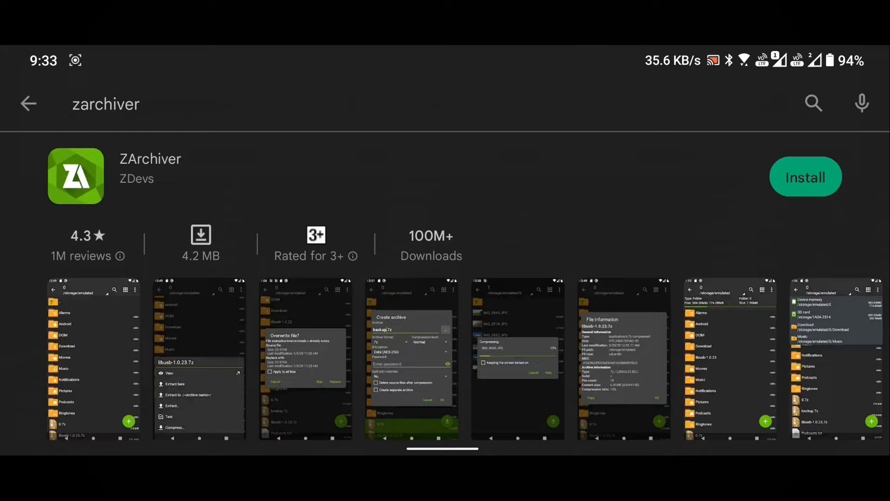
click(805, 177)
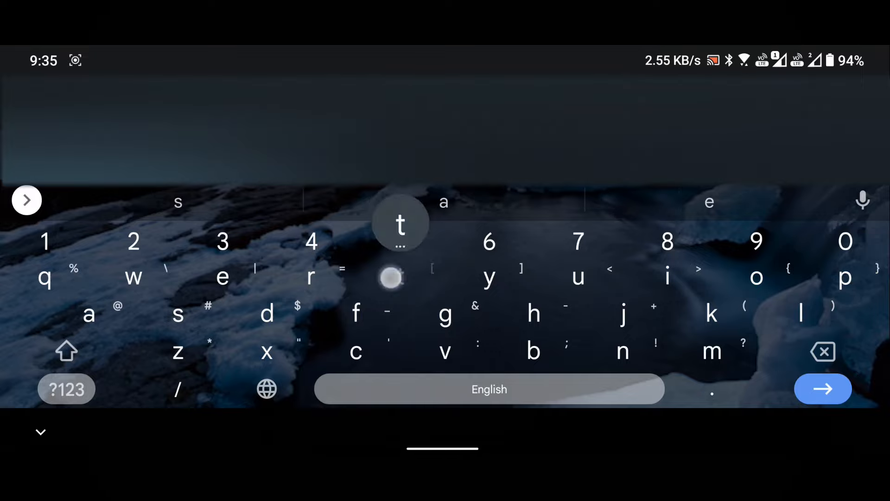
Reach the mod's MediaFire download page via the Gaming Strategy Zone Stick War article
click(400, 277)
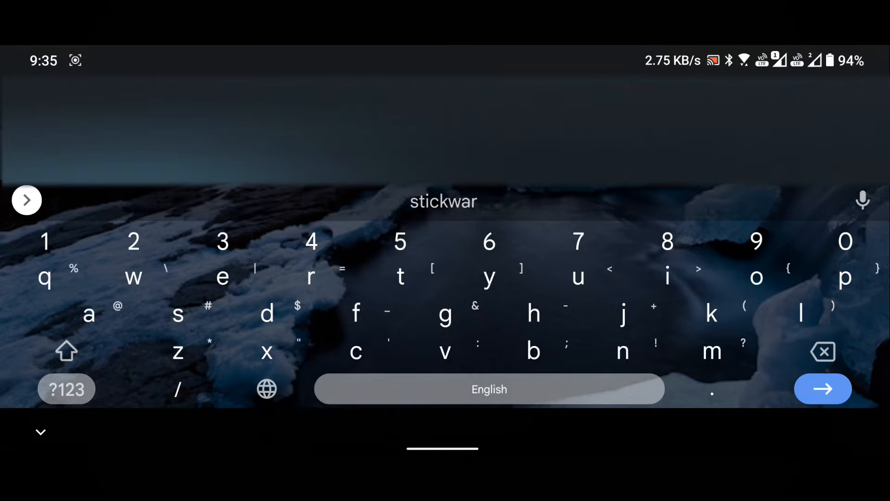
click(823, 388)
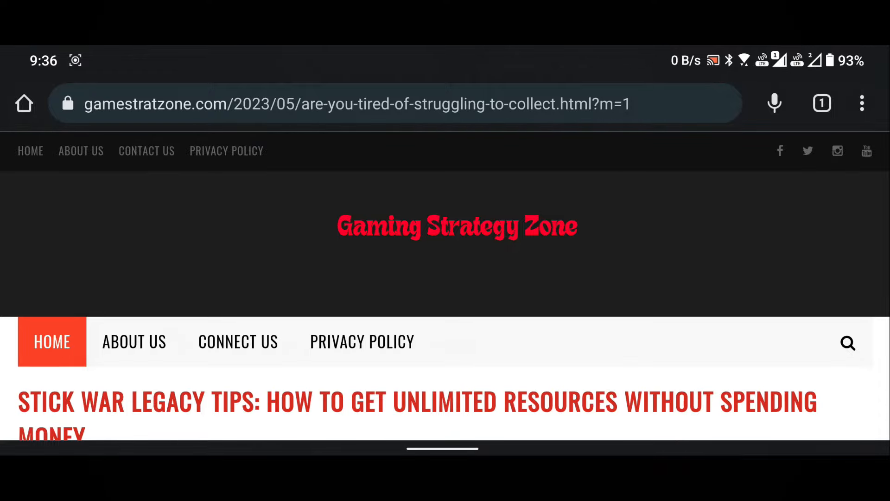
scroll(down, 3)
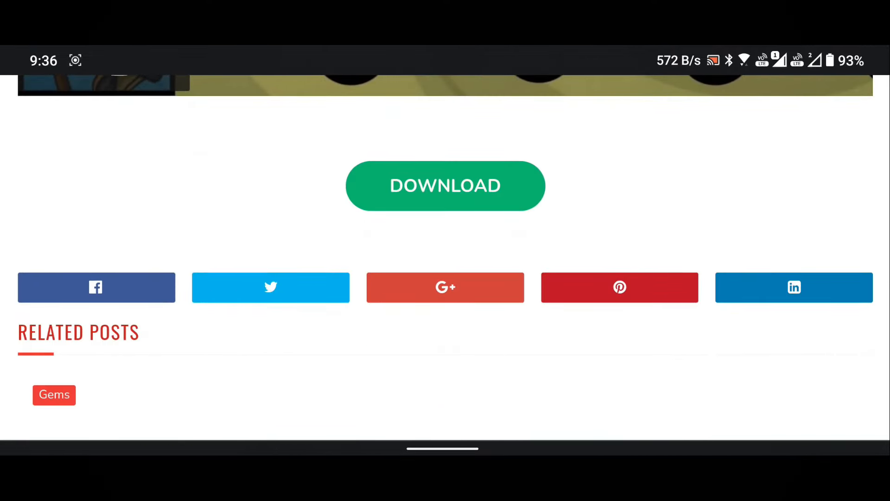
click(445, 185)
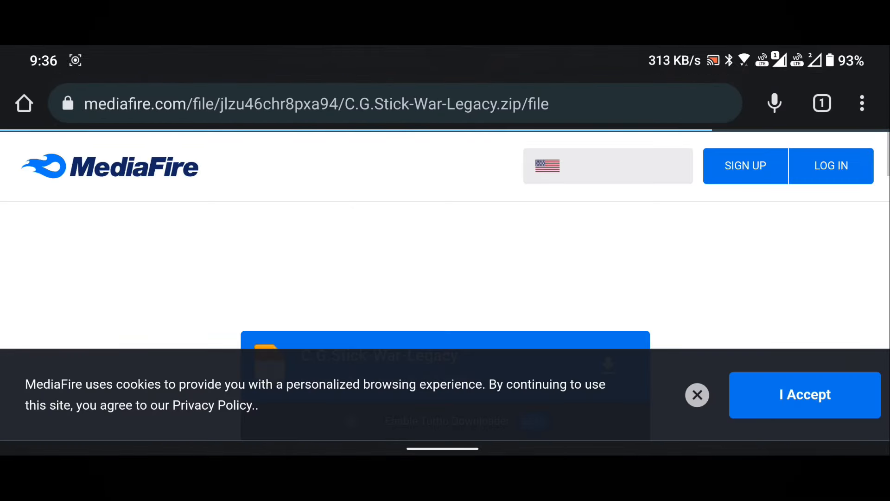
Accept MediaFire's cookie notice and download the C.G.Stick-War-Legacy zip file
click(805, 395)
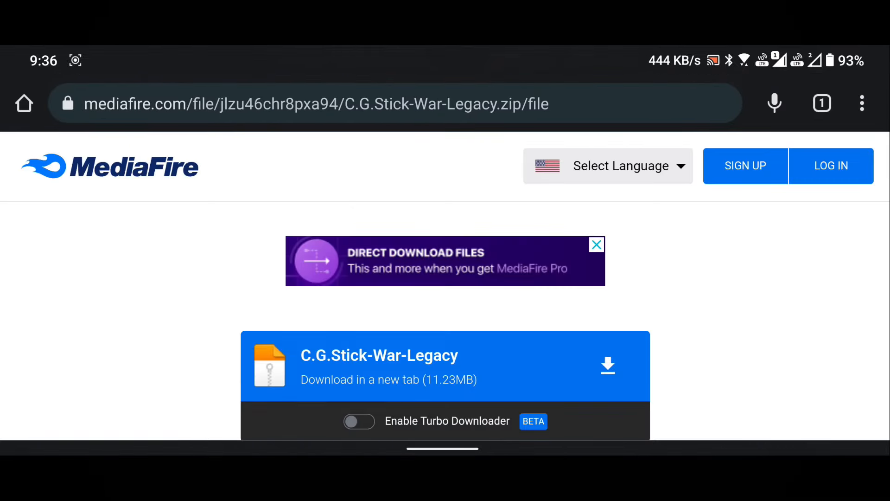
click(608, 366)
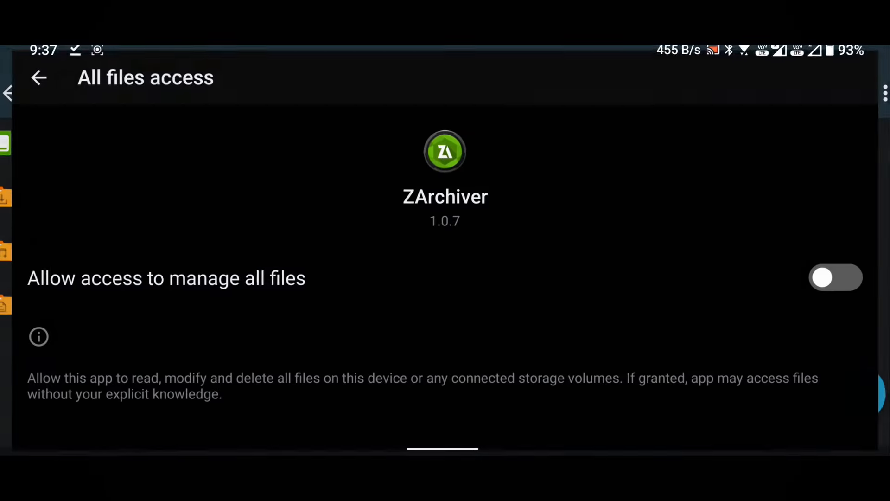
Grant ZArchiver all-files access and extract C.G.Stick-War-Legacy.zip in Download with its password
click(837, 277)
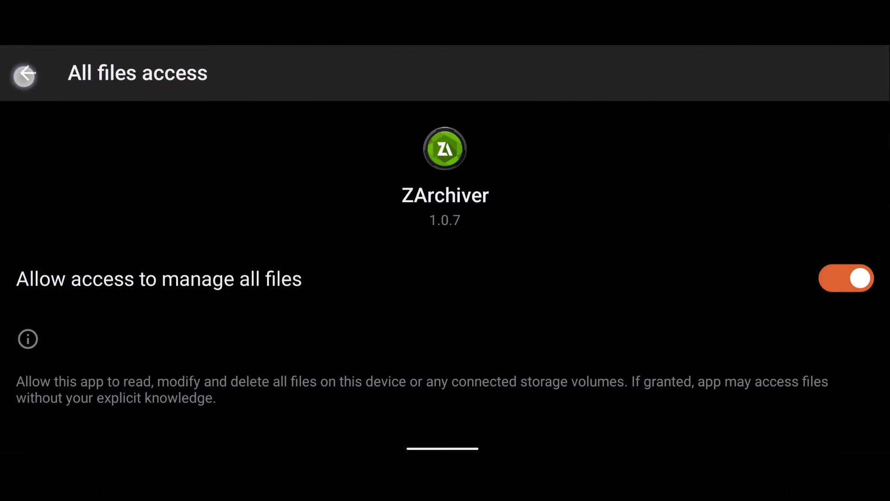
click(24, 75)
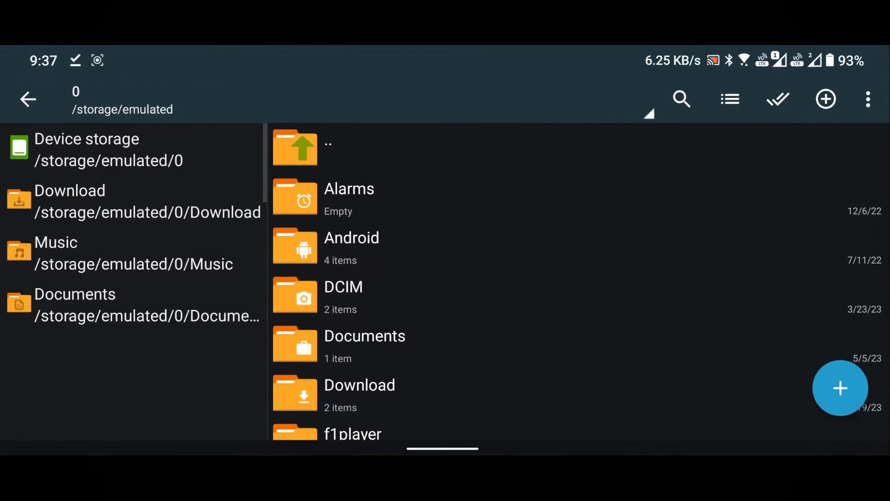
click(360, 395)
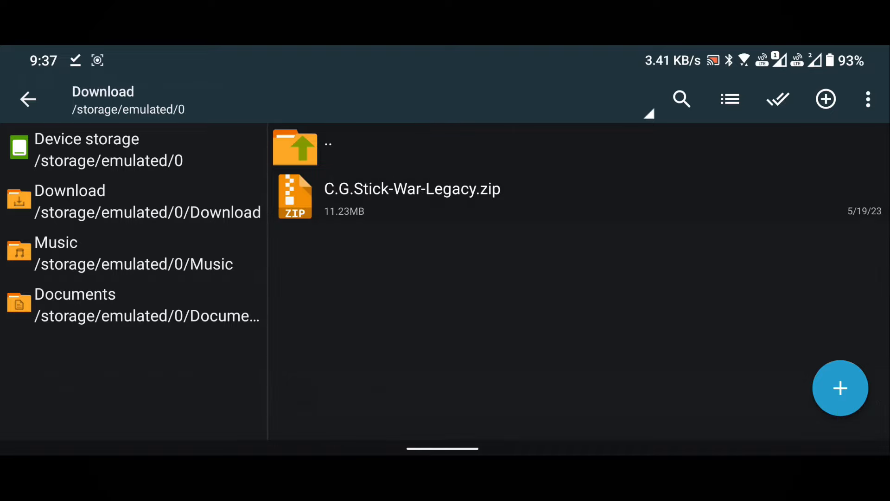
click(412, 197)
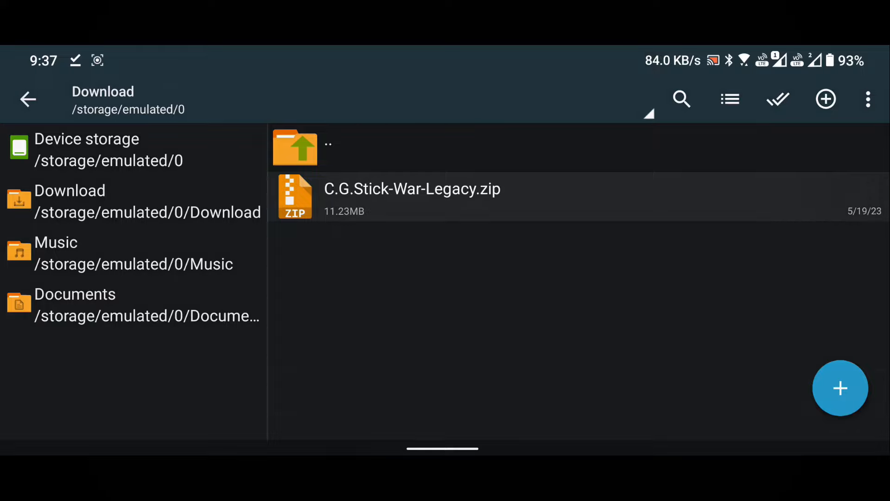
click(412, 197)
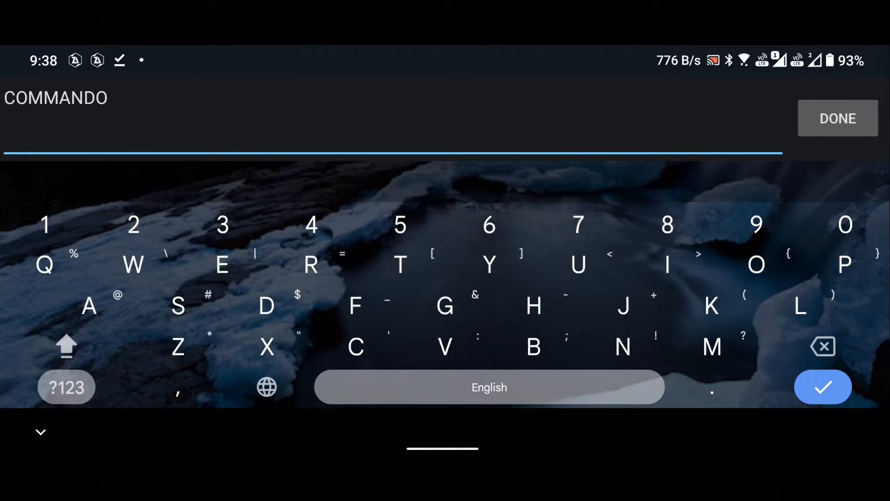
click(837, 118)
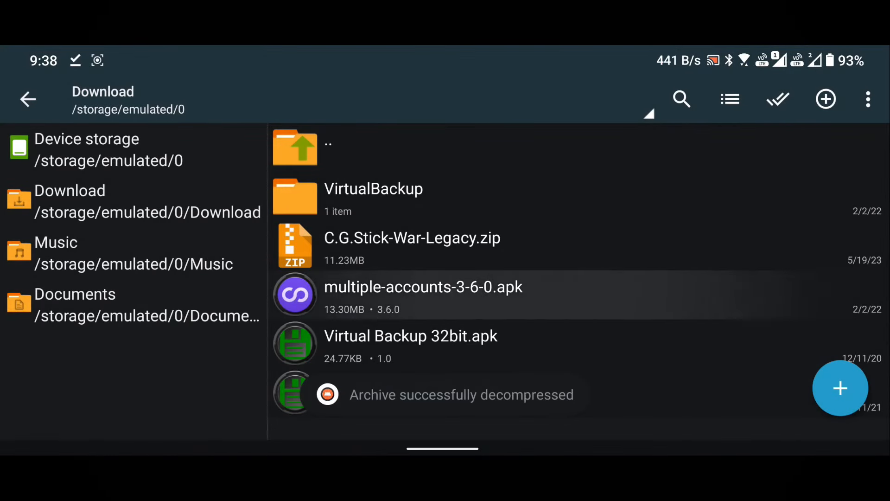
Allow installs from ZArchiver and install the Multiple Accounts app
click(423, 287)
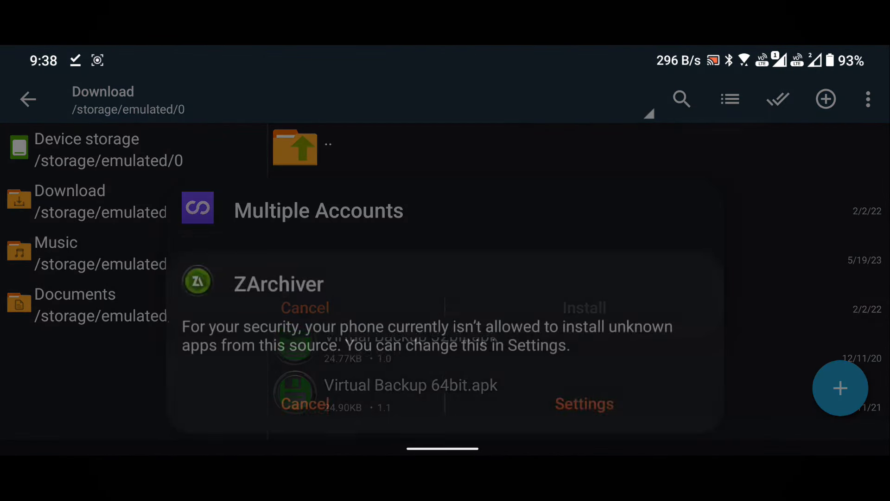
click(583, 404)
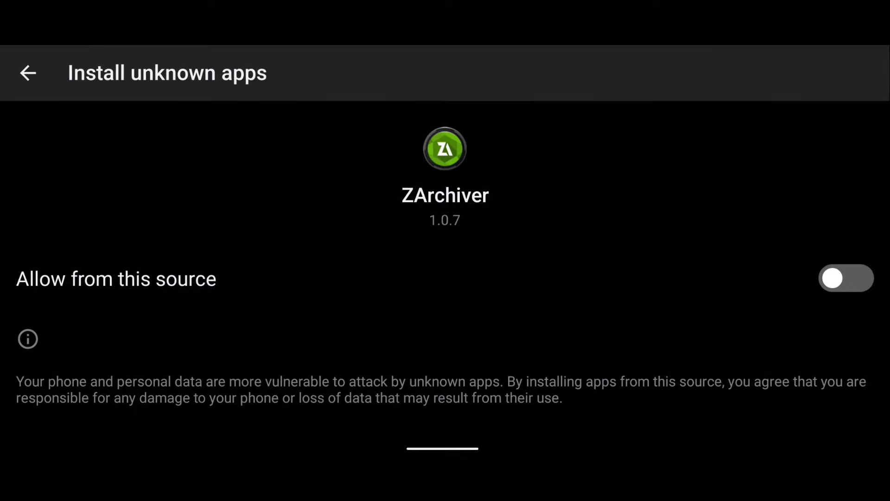
click(846, 277)
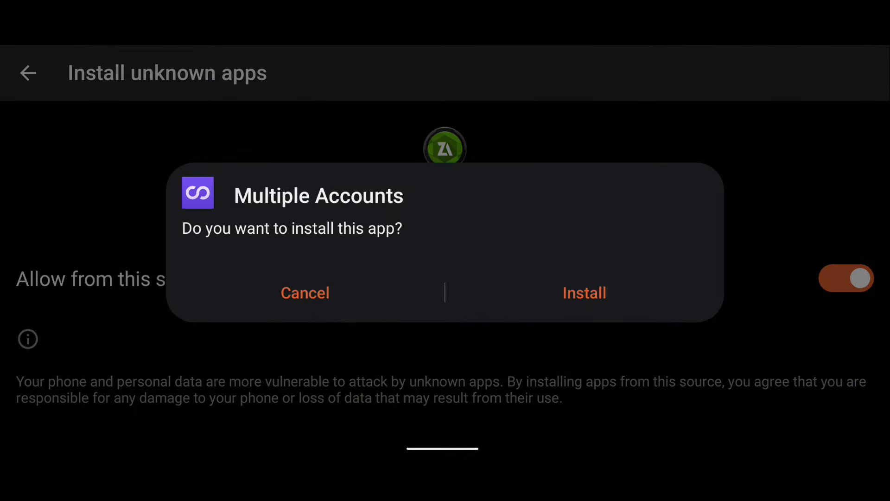
click(583, 293)
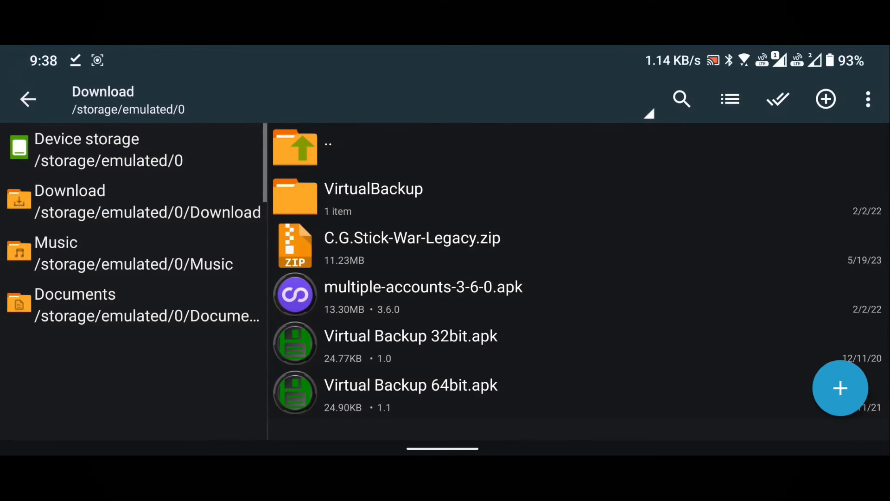
Install Virtual Backup from Virtual Backup 32bit.apk and select the VirtualBackup folder
click(411, 336)
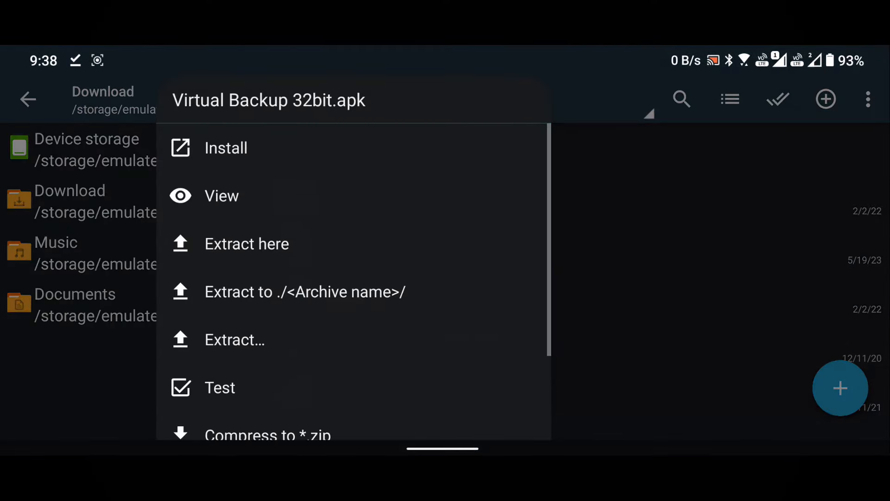
click(225, 148)
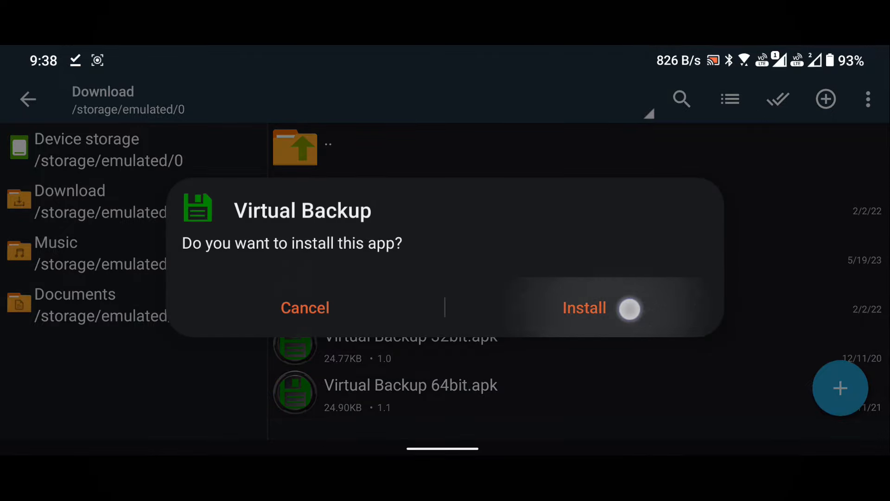
click(586, 307)
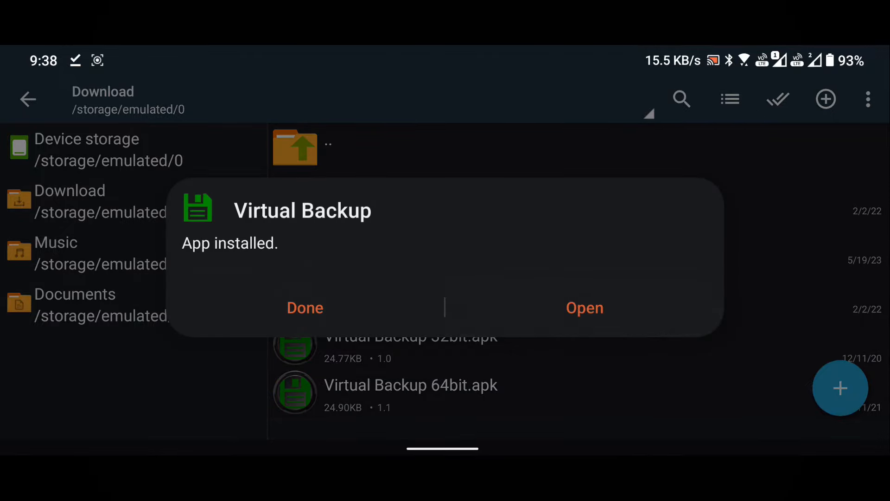
click(305, 307)
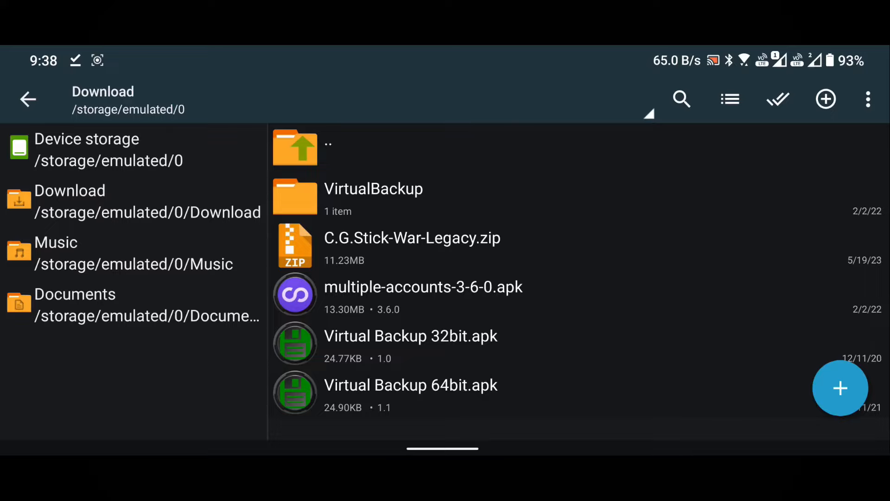
click(392, 197)
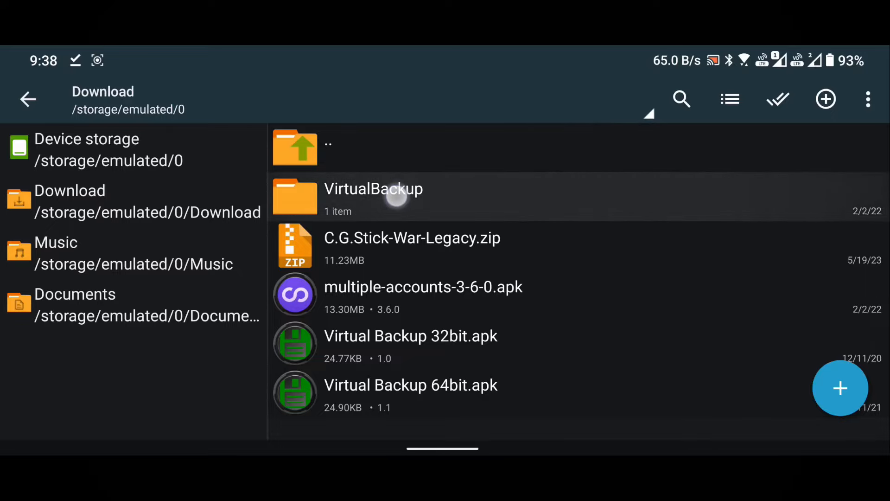
Copy the VirtualBackup folder from Download to /storage/emulated/0
click(374, 197)
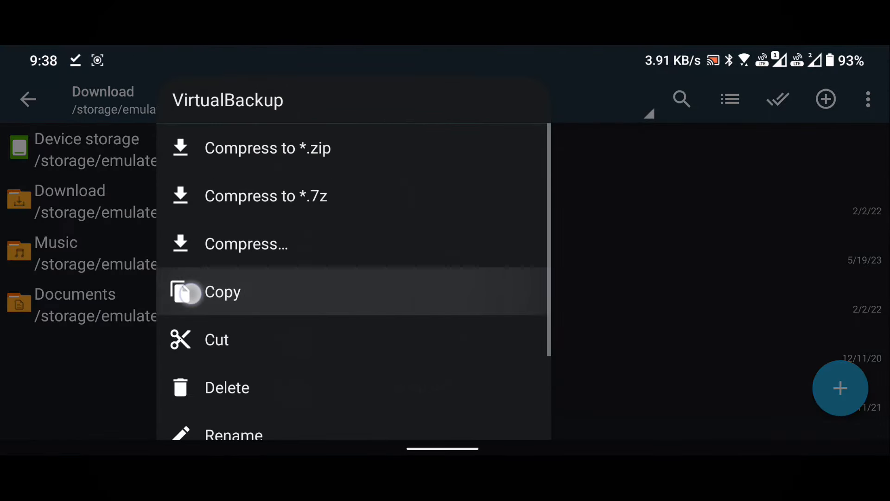
click(223, 291)
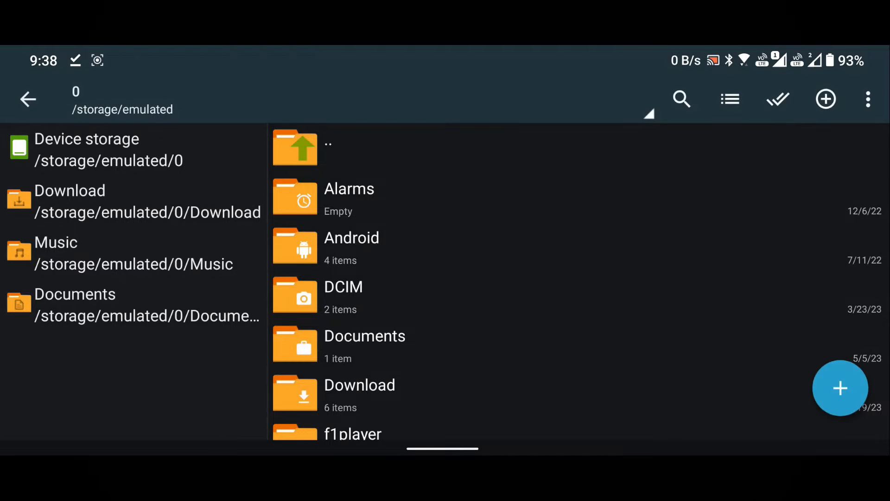
scroll(down, 3)
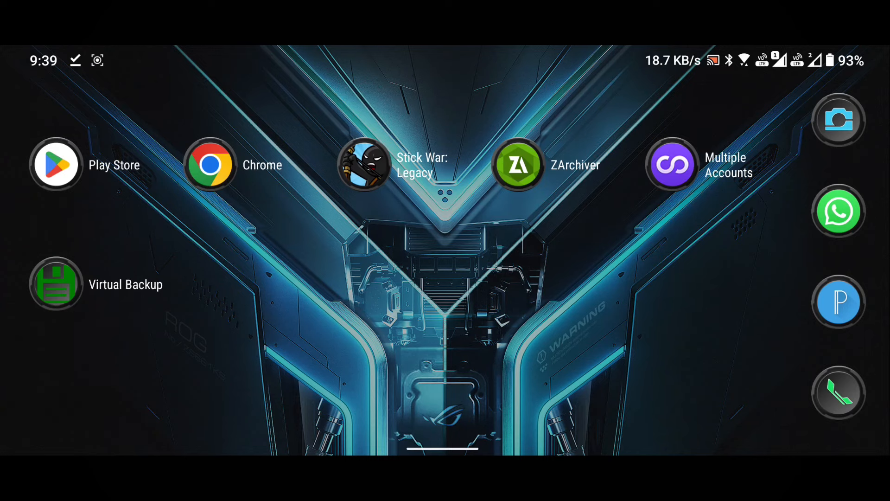
Accept Multiple Accounts' privacy terms and add clones of Virtual Backup and Stick War: Legacy
click(673, 165)
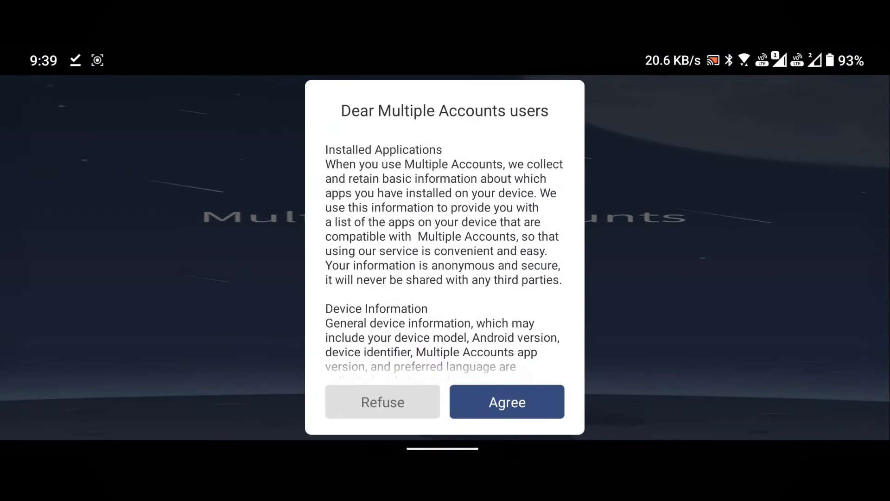
click(507, 402)
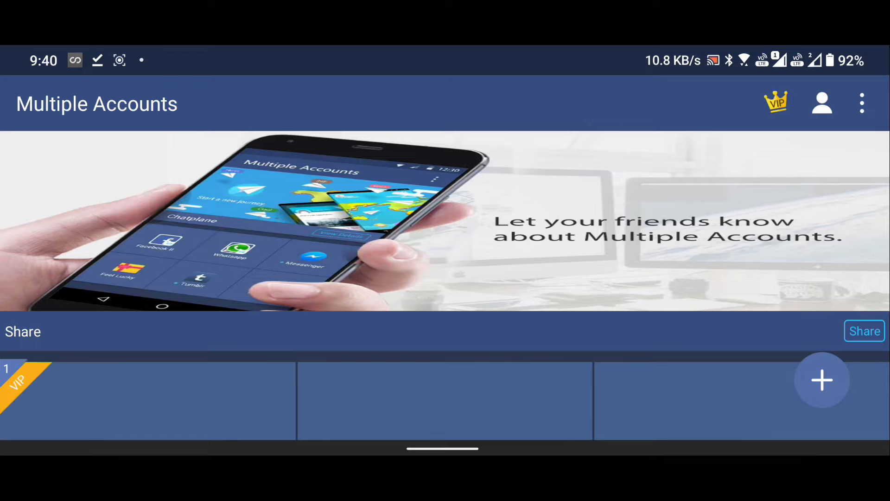
click(822, 380)
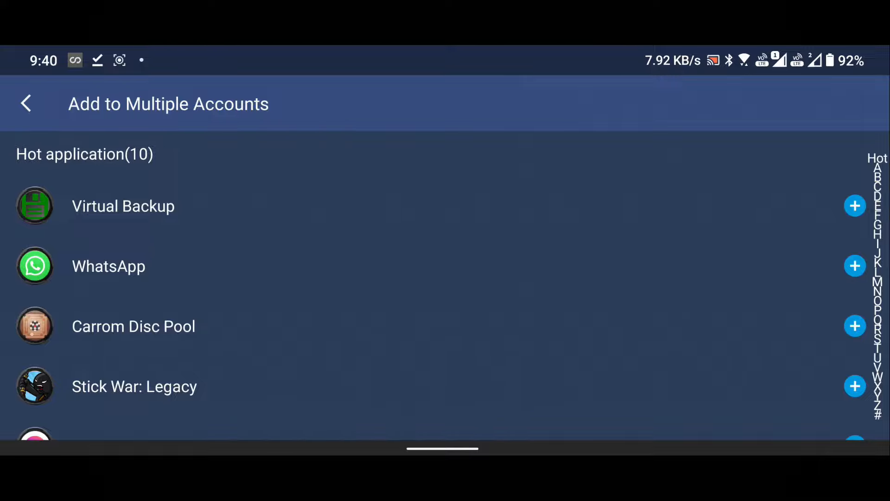
click(856, 206)
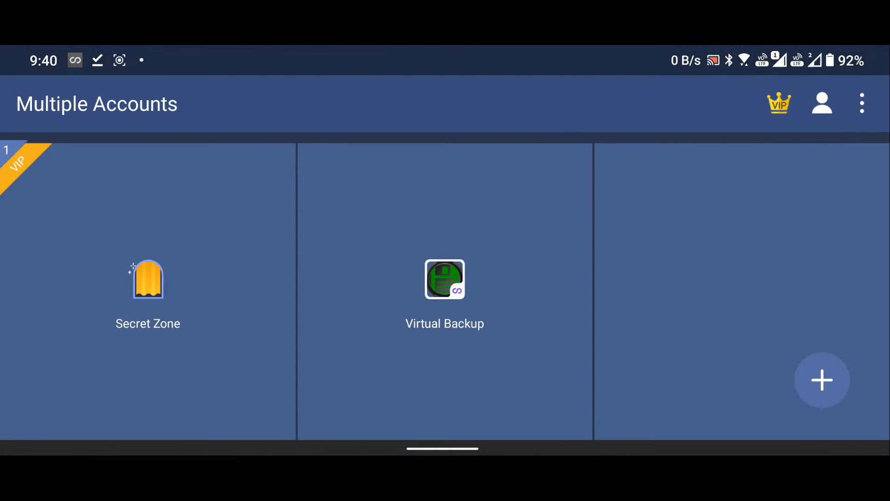
click(822, 380)
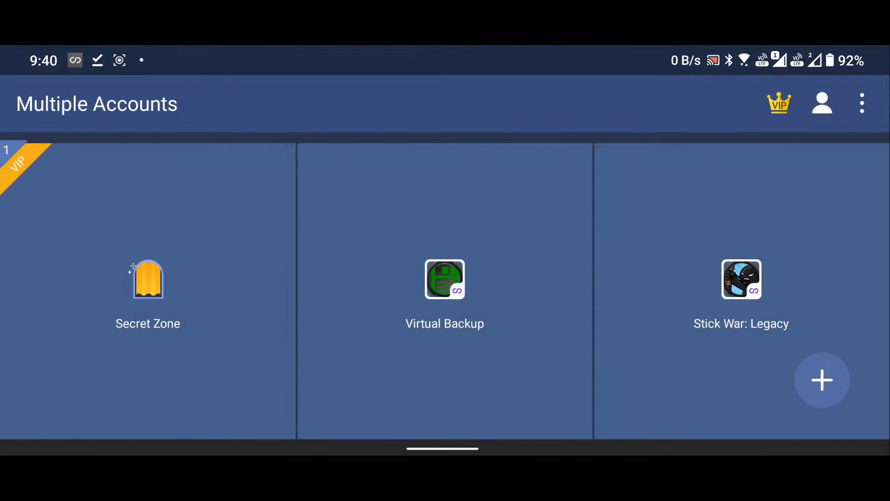
Restore the backed-up data in the cloned Virtual Backup and launch the cloned Stick War: Legacy
click(444, 279)
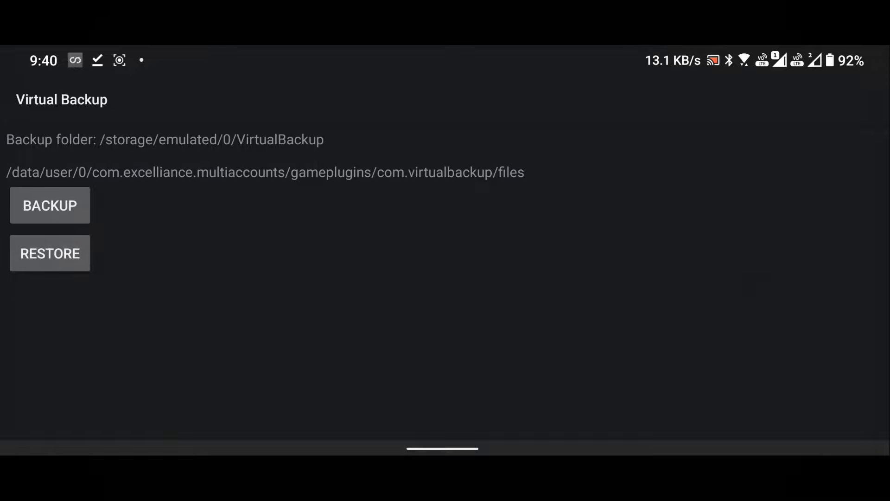
click(49, 205)
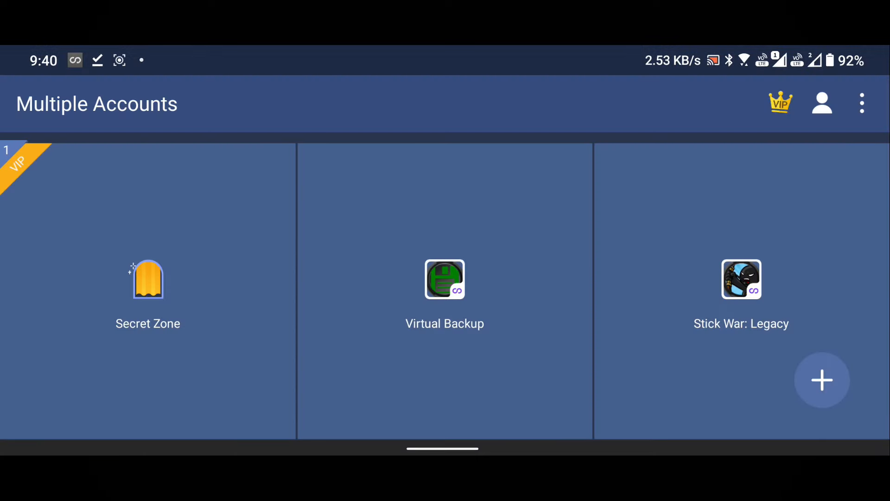
click(741, 280)
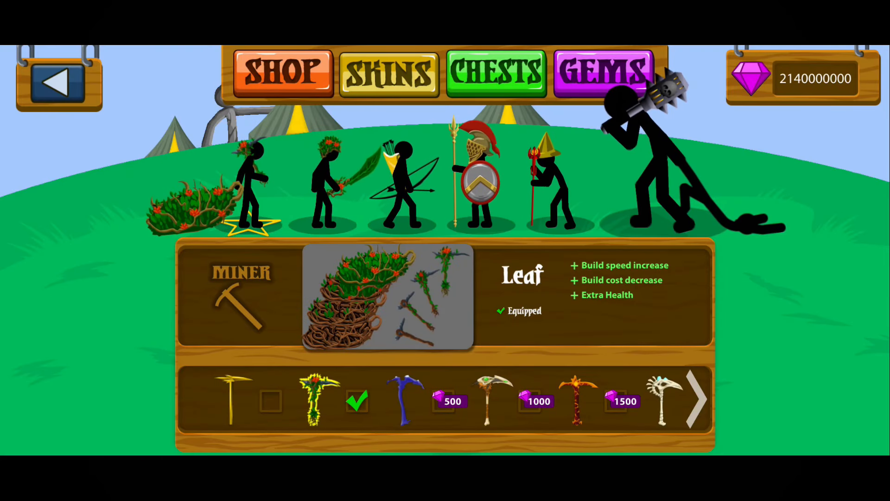
Equip the Lava miner skin, then view the Statue Size upgrade in the campaign armory
click(578, 401)
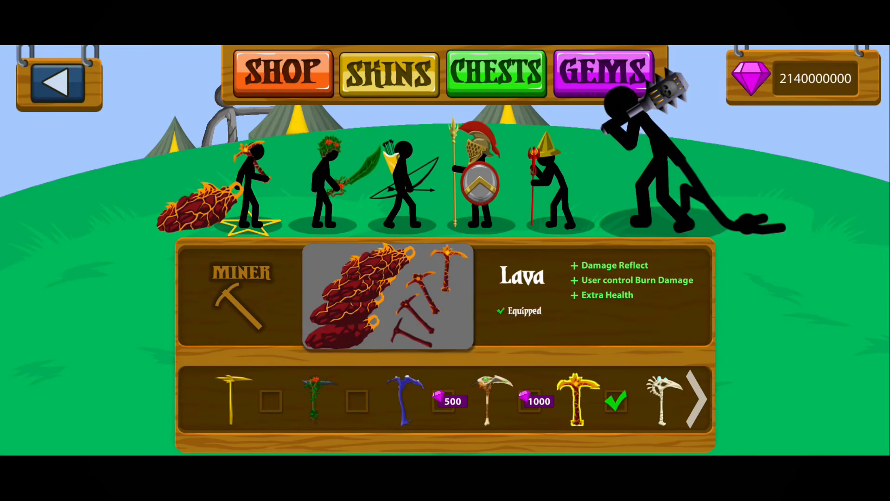
click(406, 398)
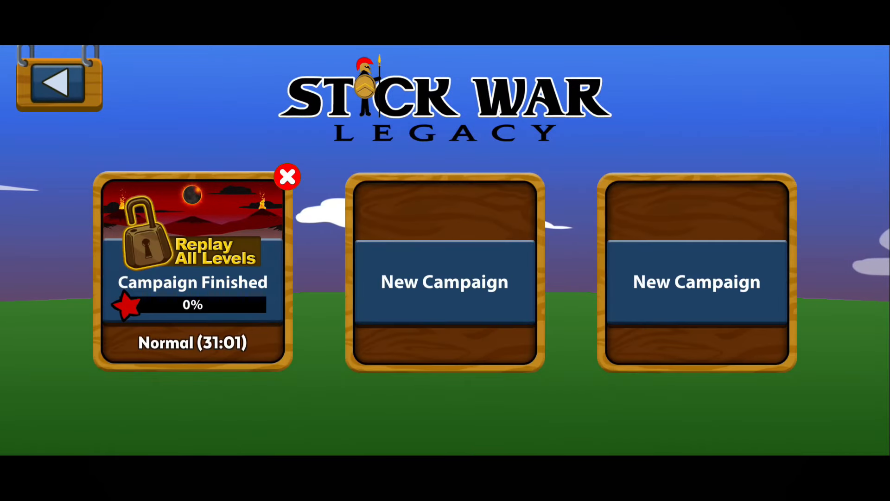
click(444, 282)
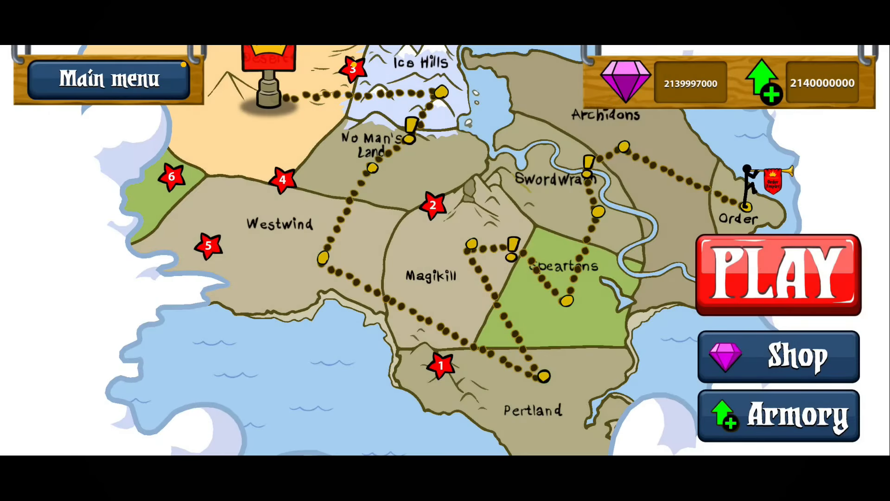
click(779, 415)
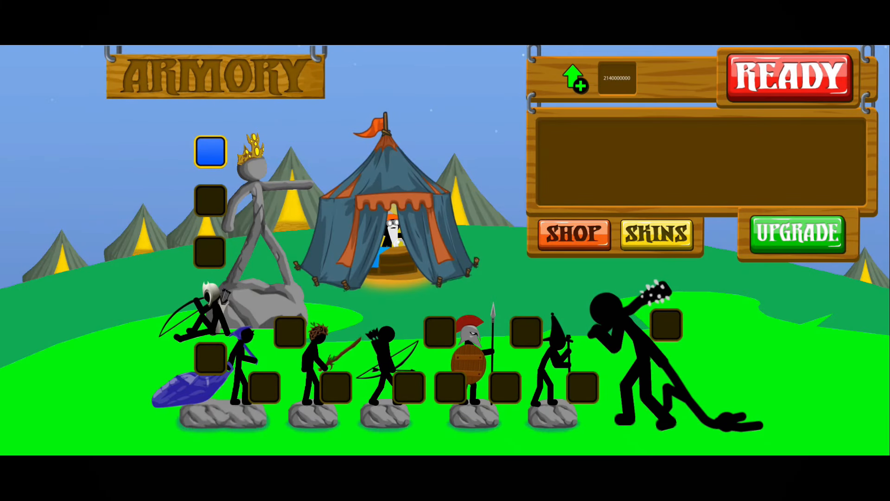
click(210, 201)
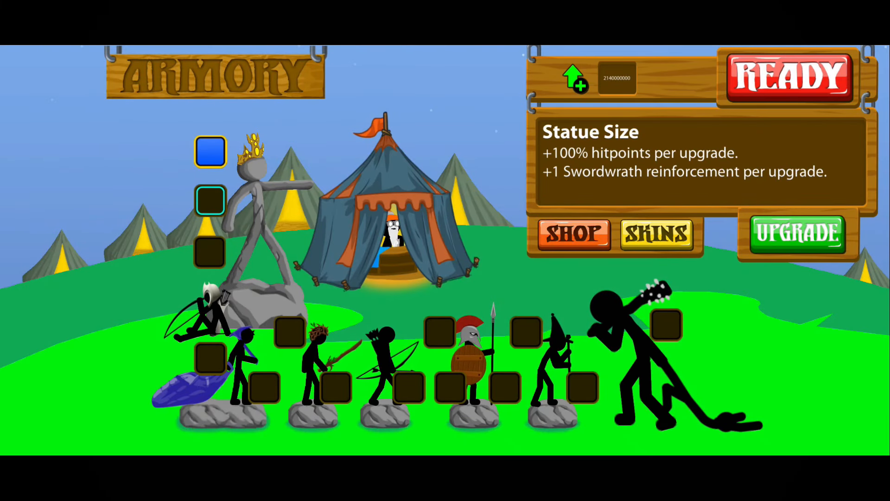